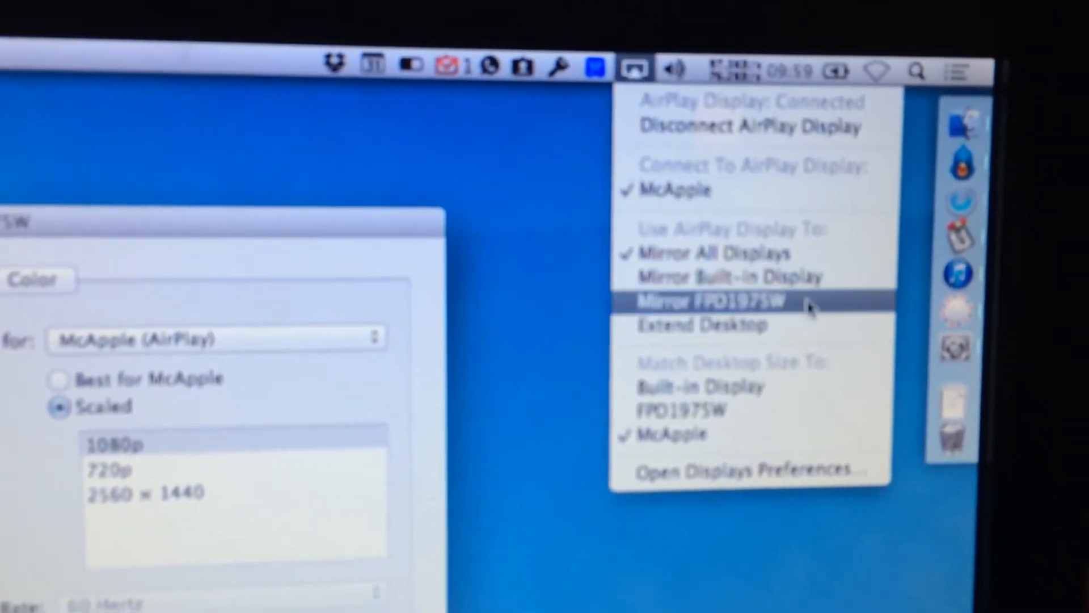
{"action": "mouse_move", "coordinate": [701, 307]}
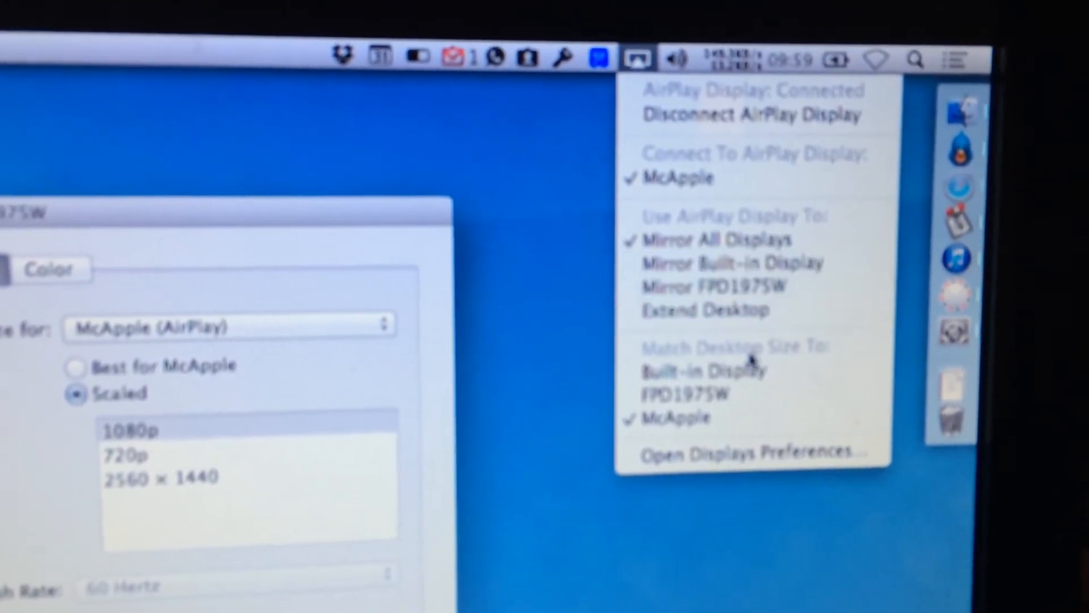
{"action": "mouse_move", "coordinate": [695, 367]}
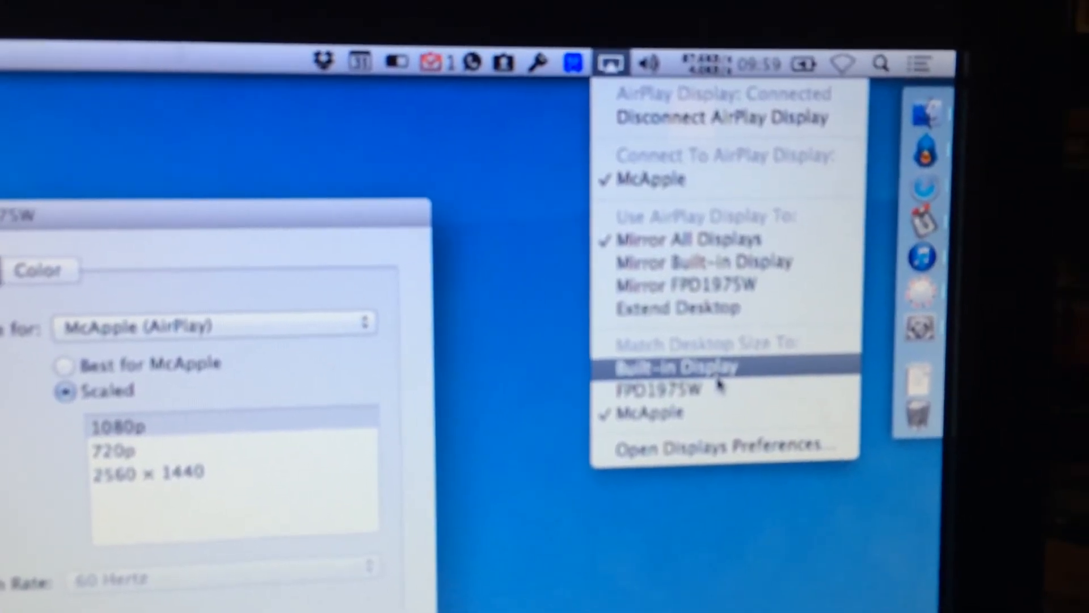